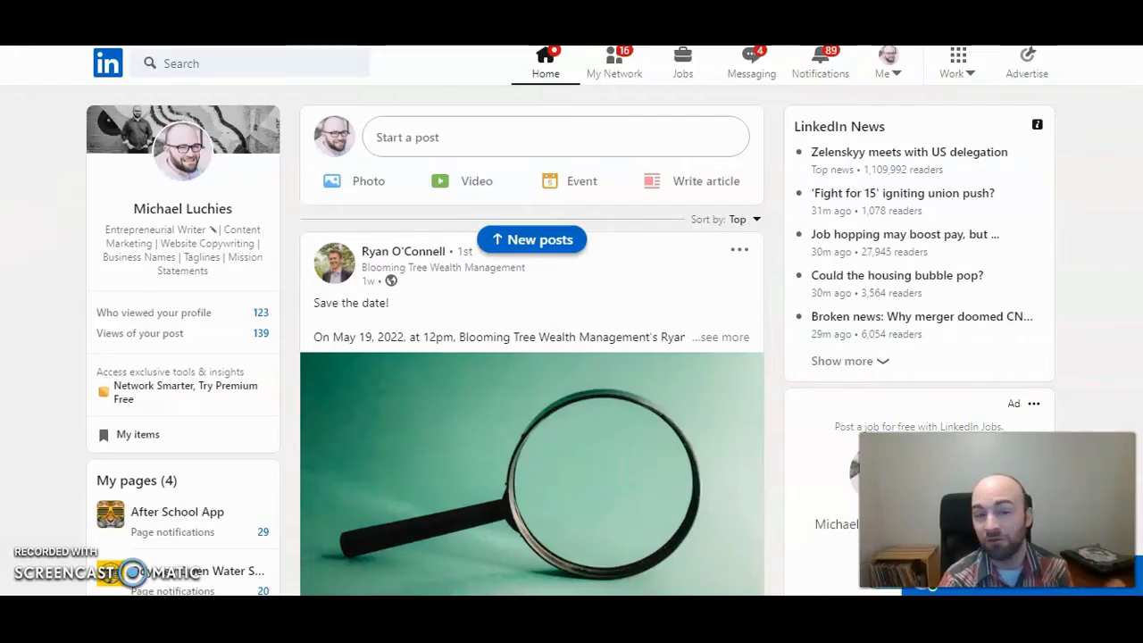
mouse_move(258, 150)
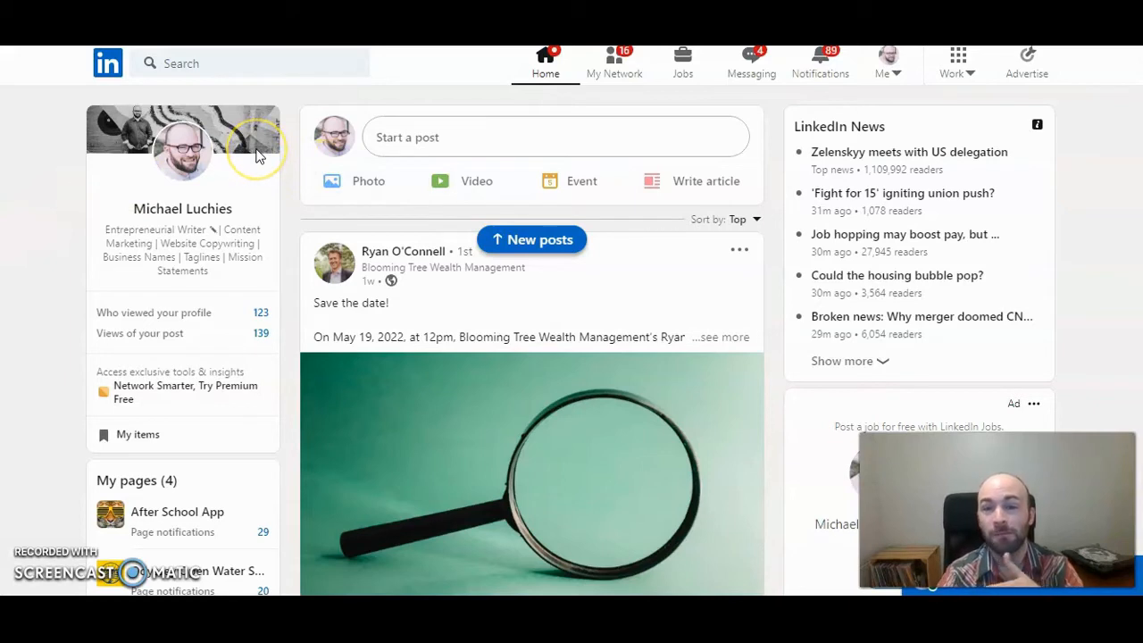
mouse_move(259, 150)
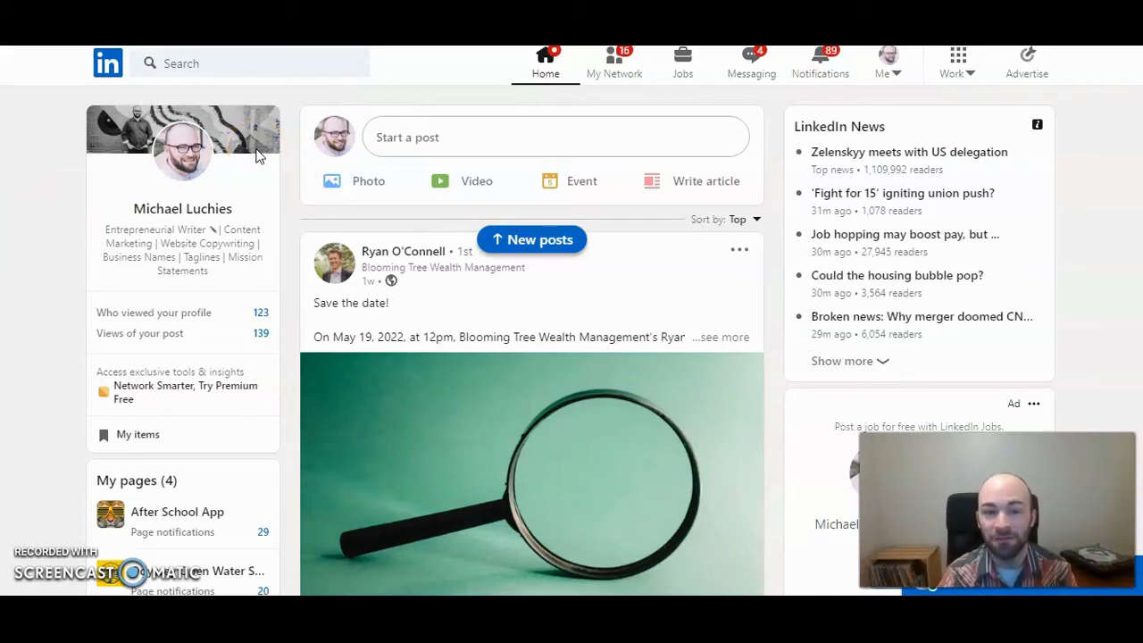
mouse_move(286, 147)
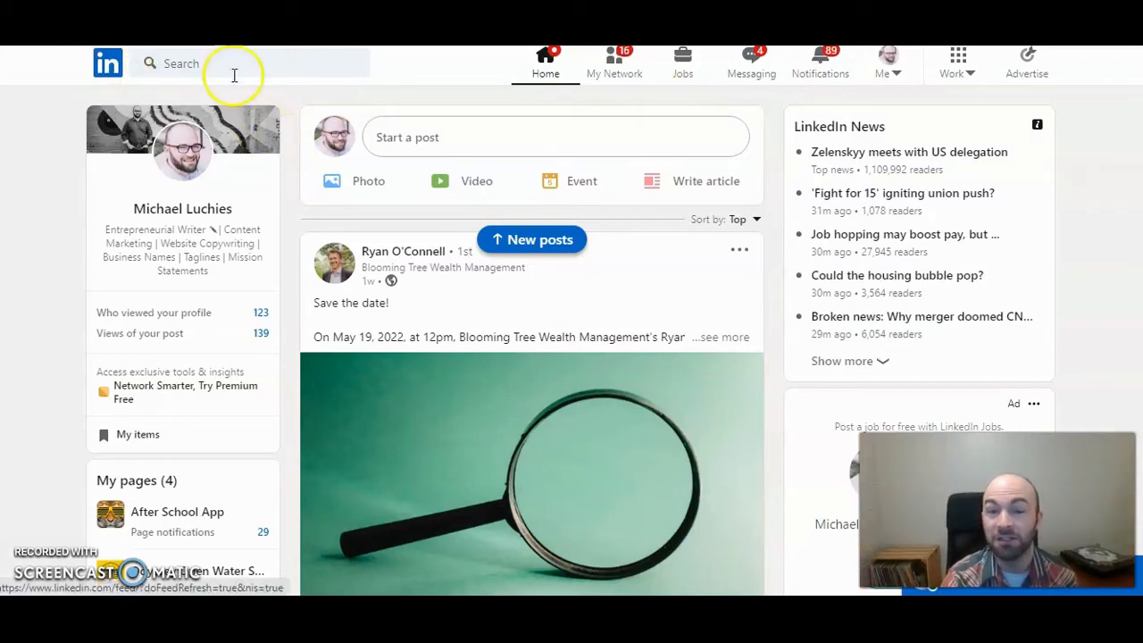
mouse_move(463, 132)
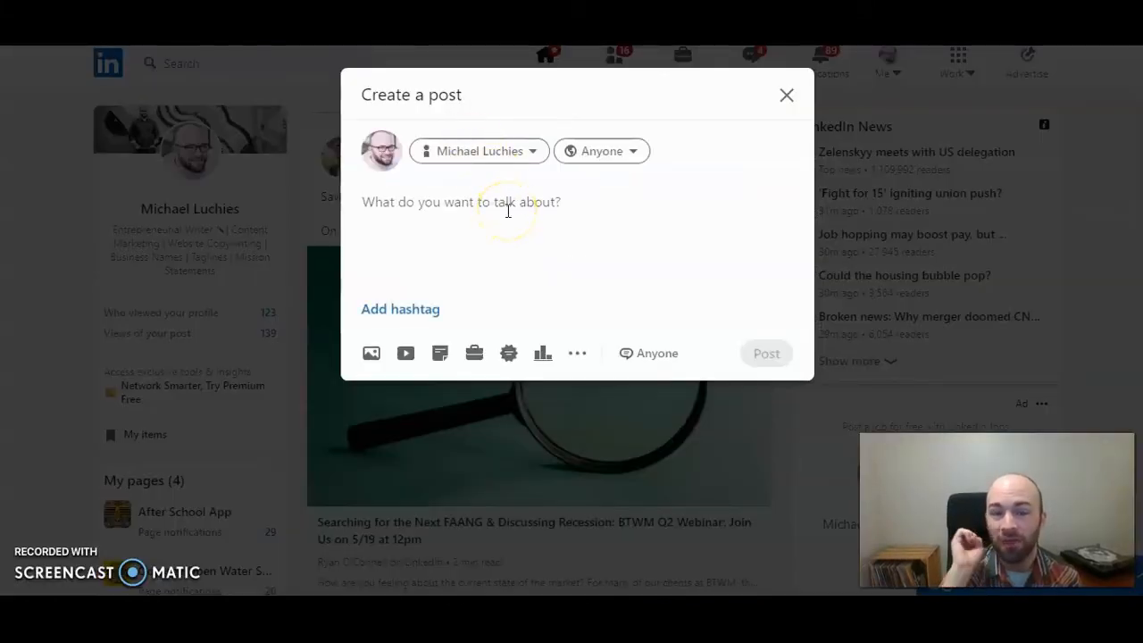
mouse_move(632, 134)
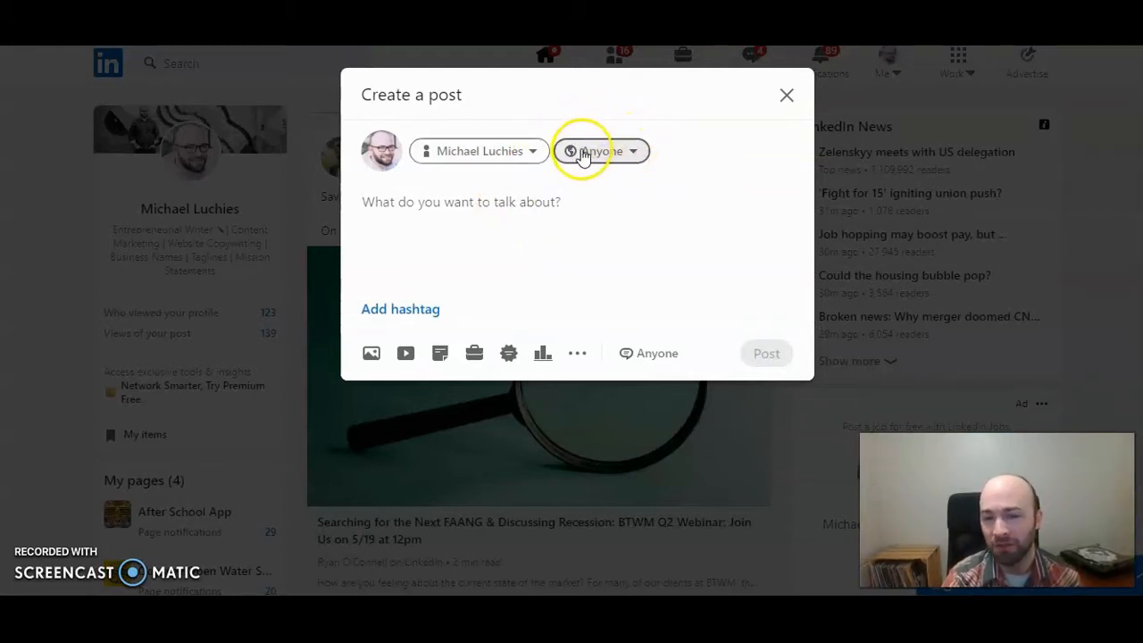
Change the draft's audience from Anyone to 'Anyone + Twitter' and save the choice
click(600, 150)
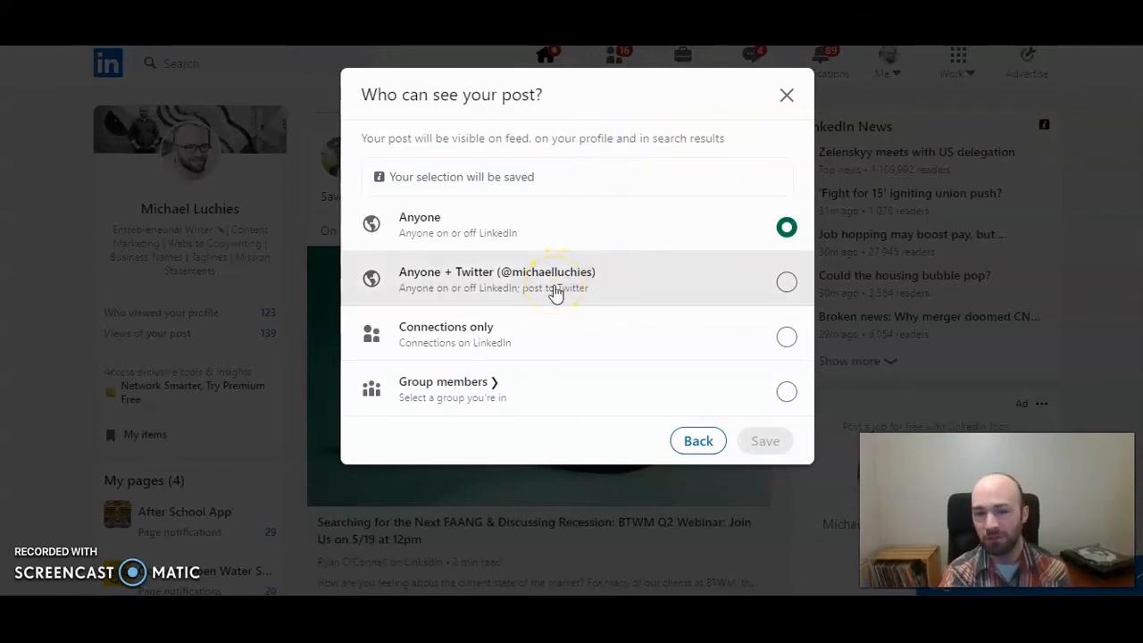
mouse_move(554, 287)
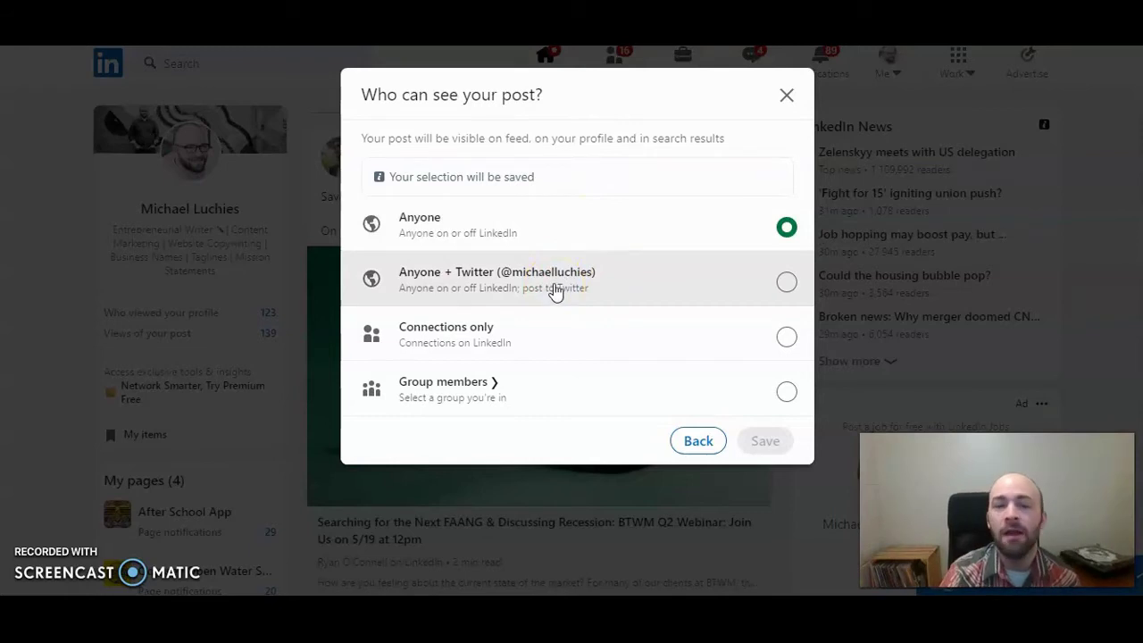
click(786, 283)
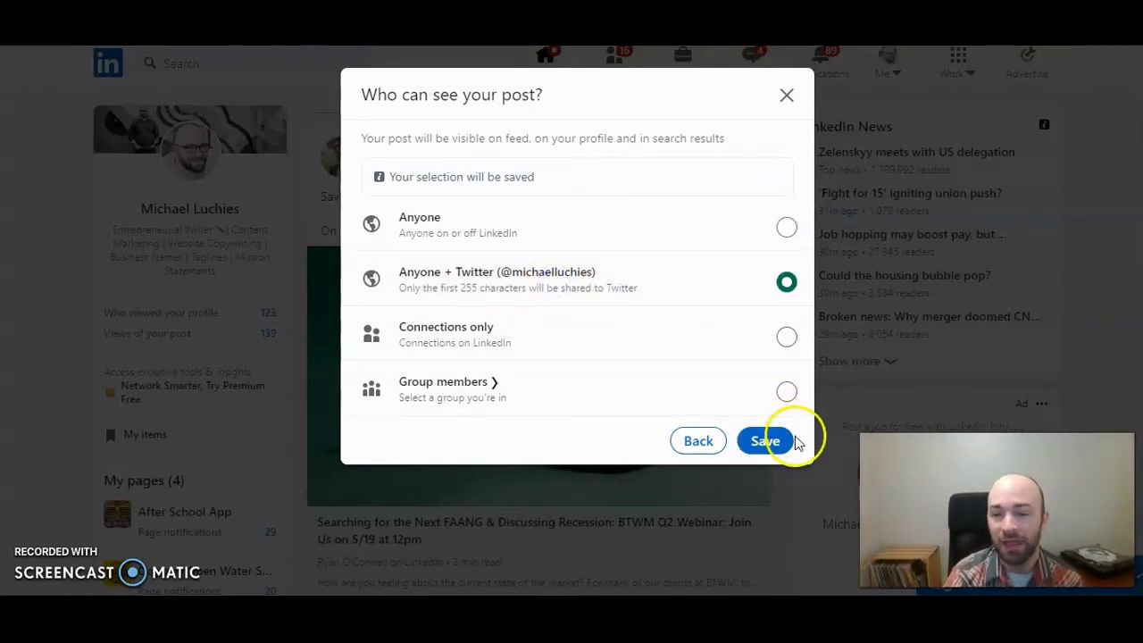
right_click(764, 439)
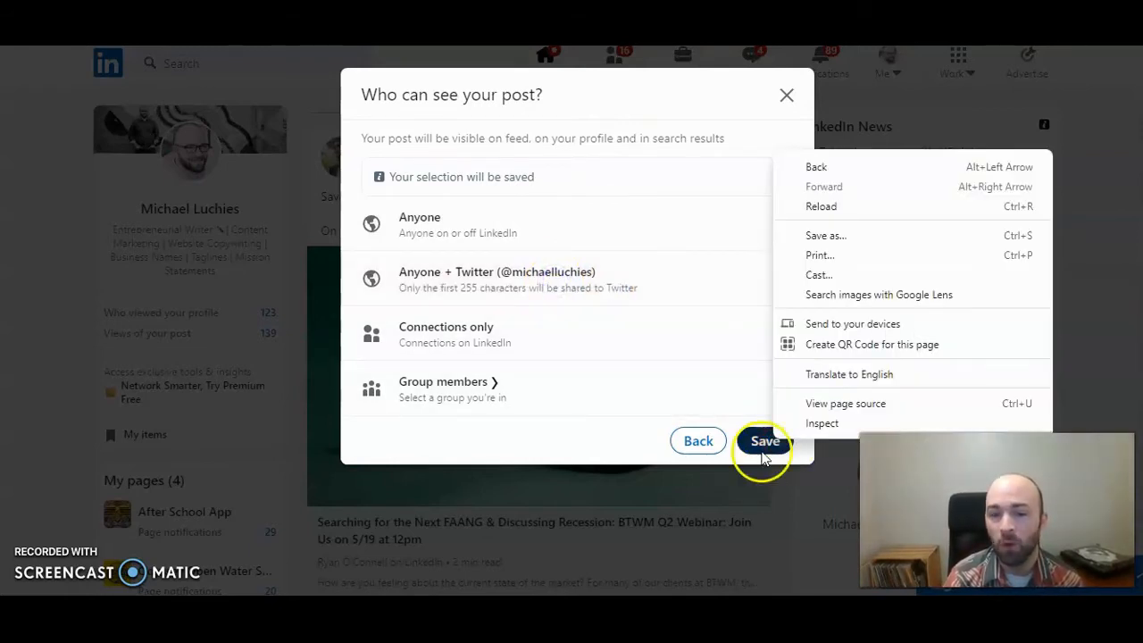
click(764, 439)
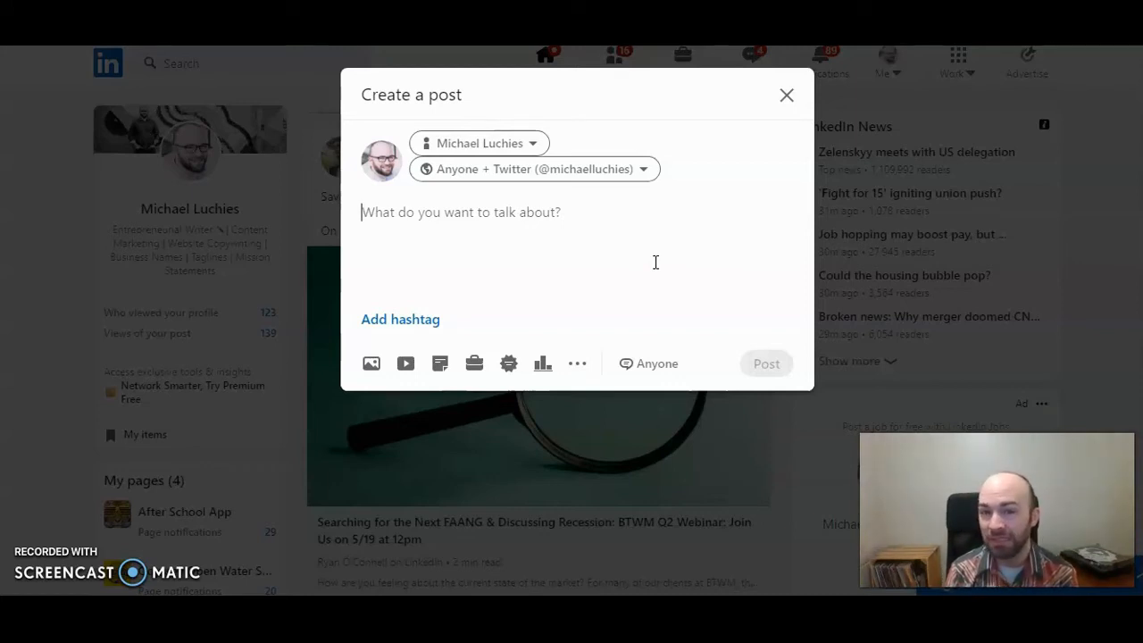
mouse_move(785, 121)
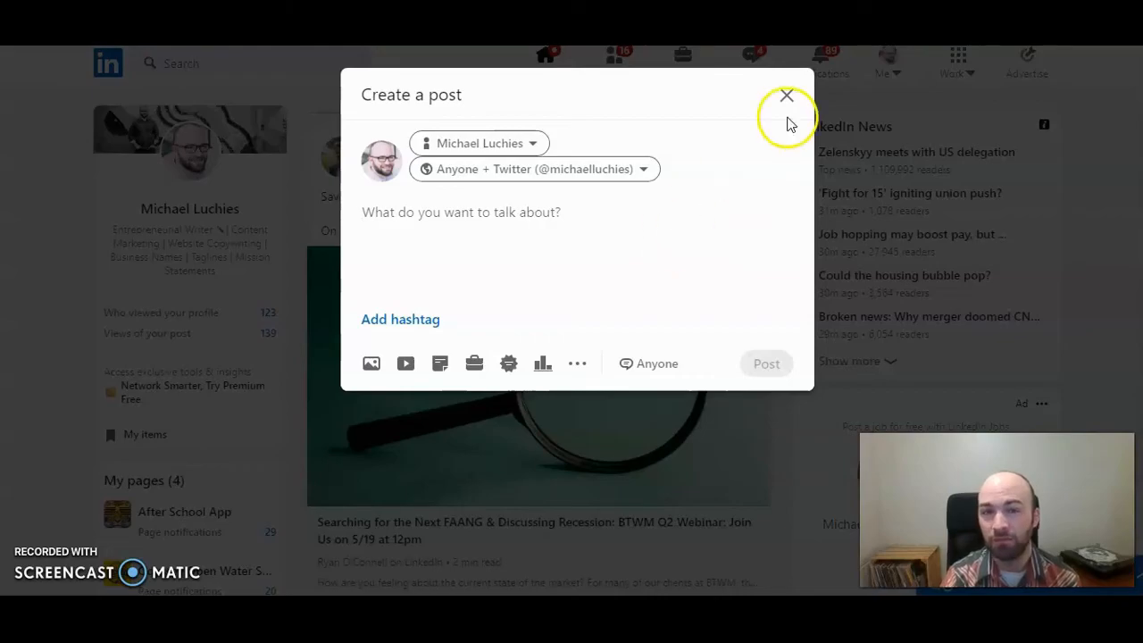
Dismiss the empty Create a post dialog and return to the home feed
click(786, 96)
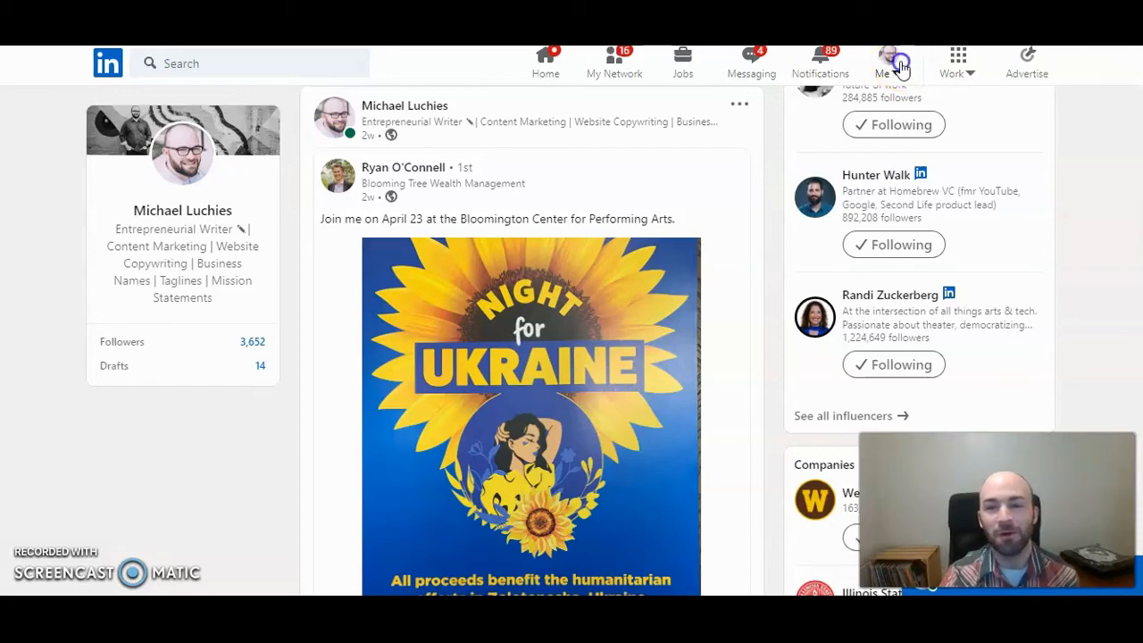
Reach your own posts via the Me menu, scrolling to the 'Do you UX?' post
click(888, 62)
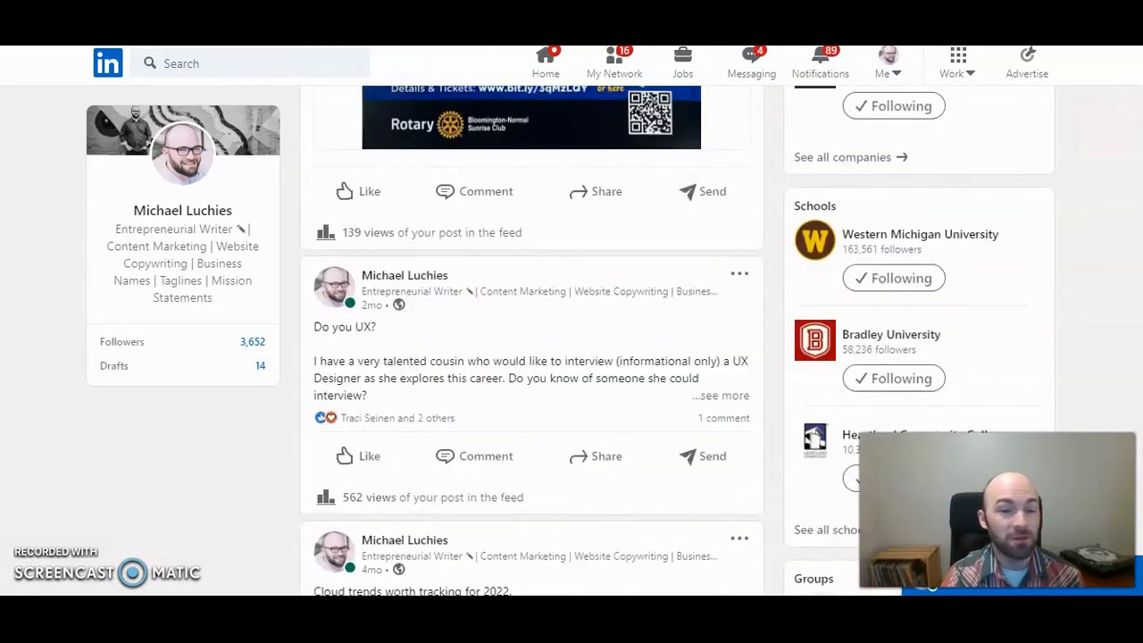
scroll(down, 3)
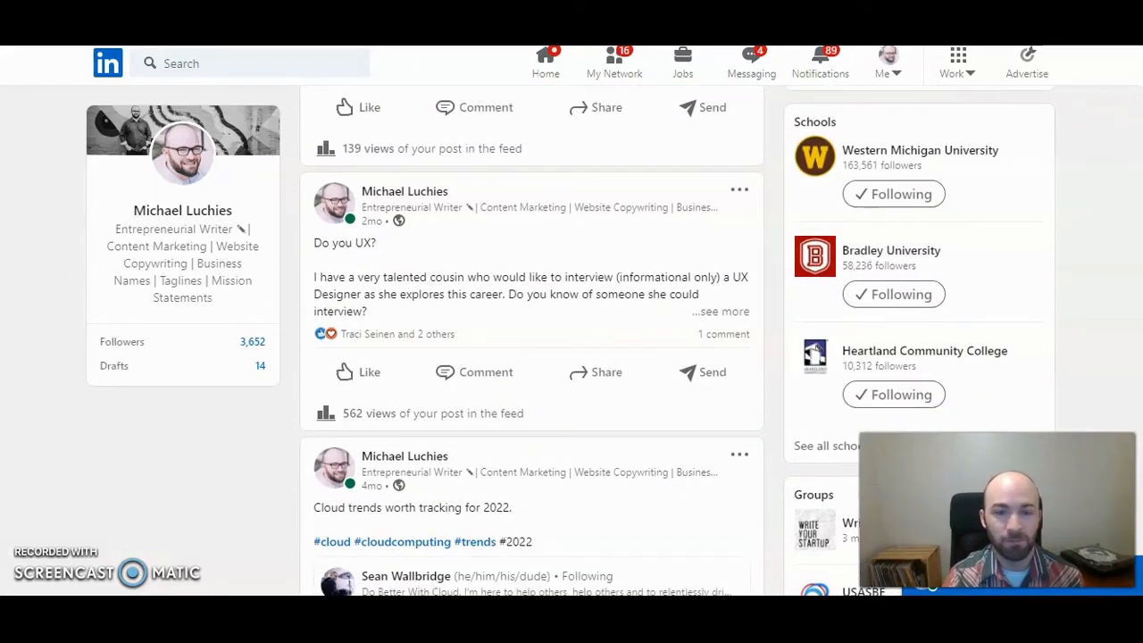
mouse_move(511, 343)
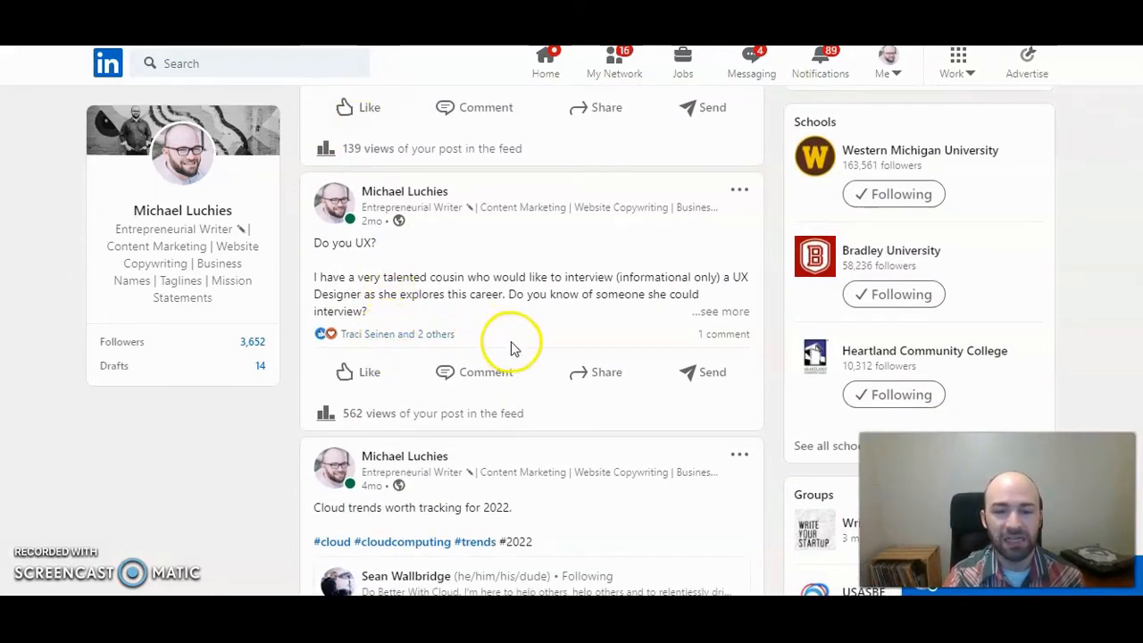
Reshare the 'Do you UX?' post with its audience set to 'Anyone + Twitter'
click(597, 373)
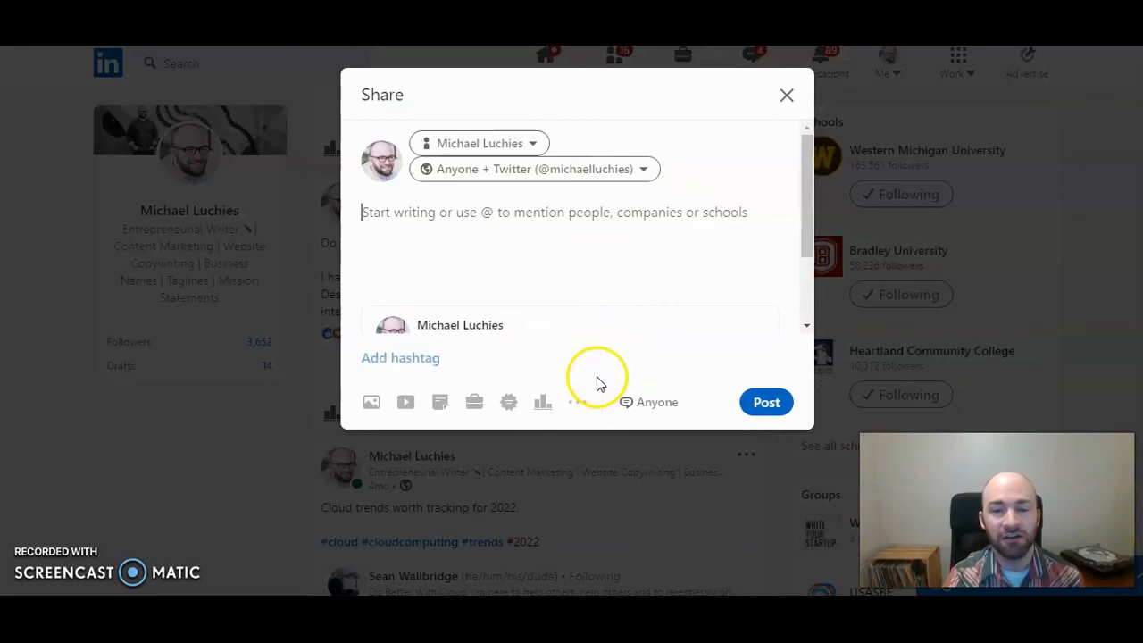
click(532, 168)
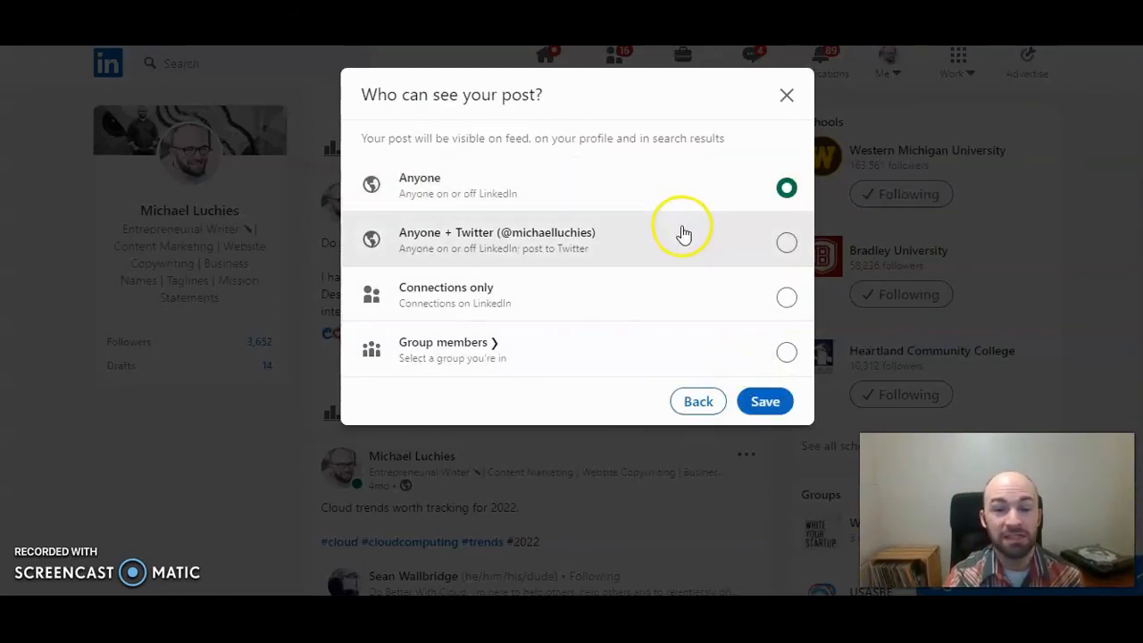
click(785, 243)
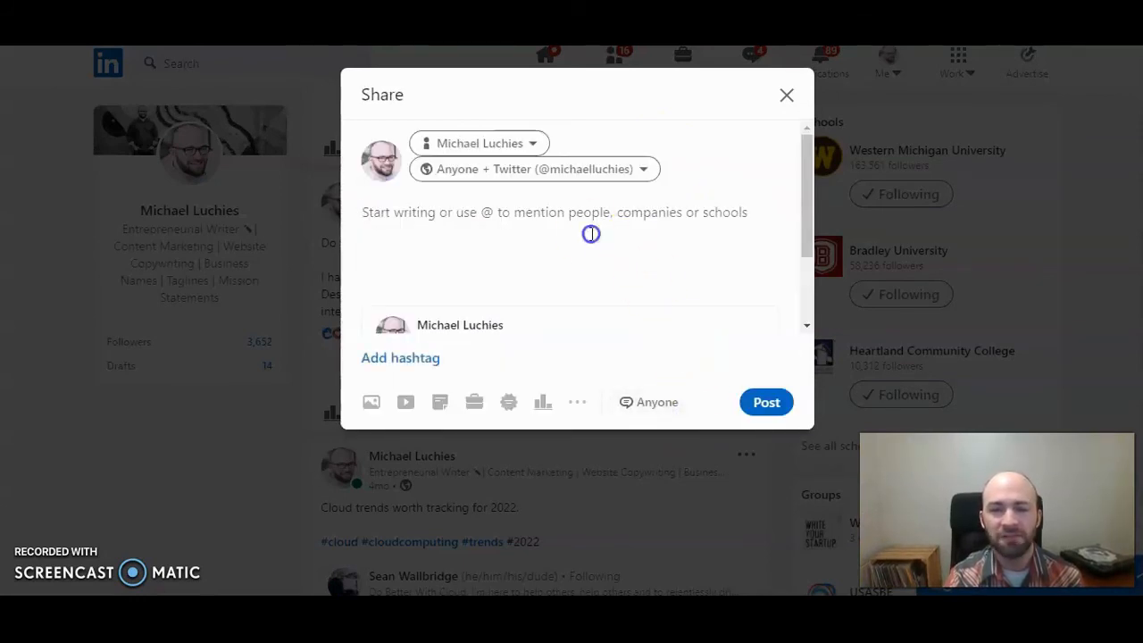
mouse_move(590, 234)
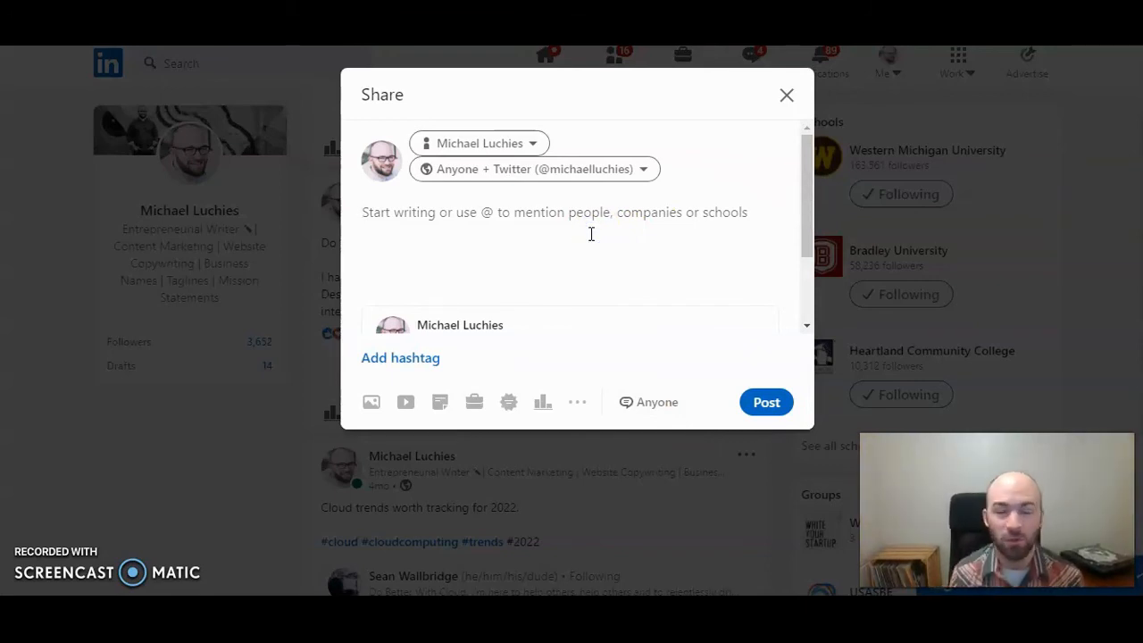
mouse_move(757, 216)
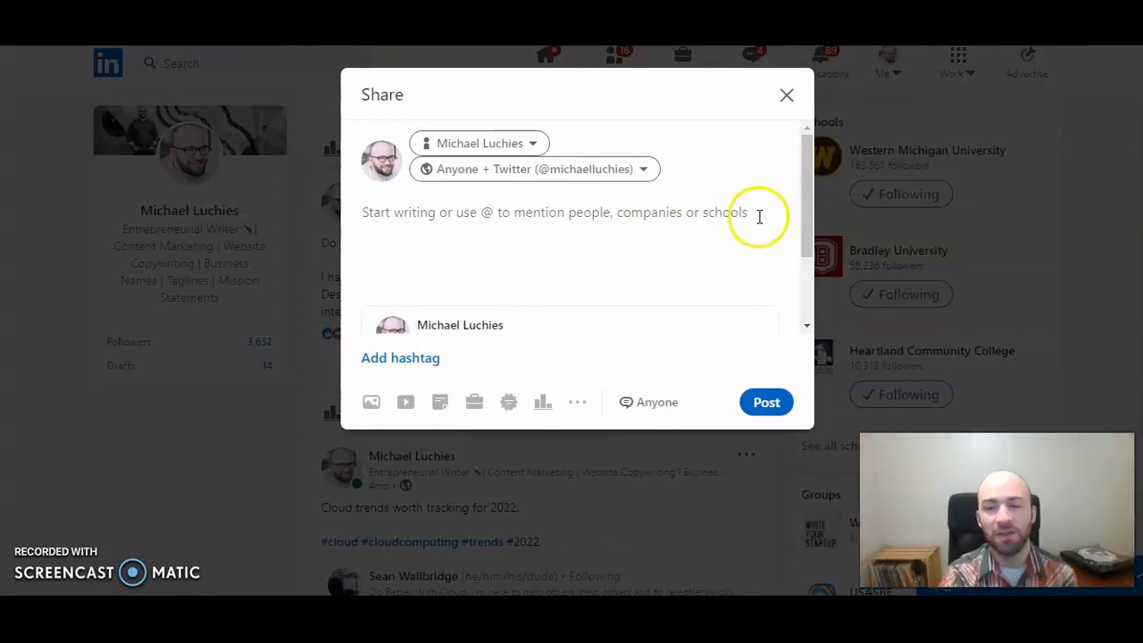
mouse_move(768, 200)
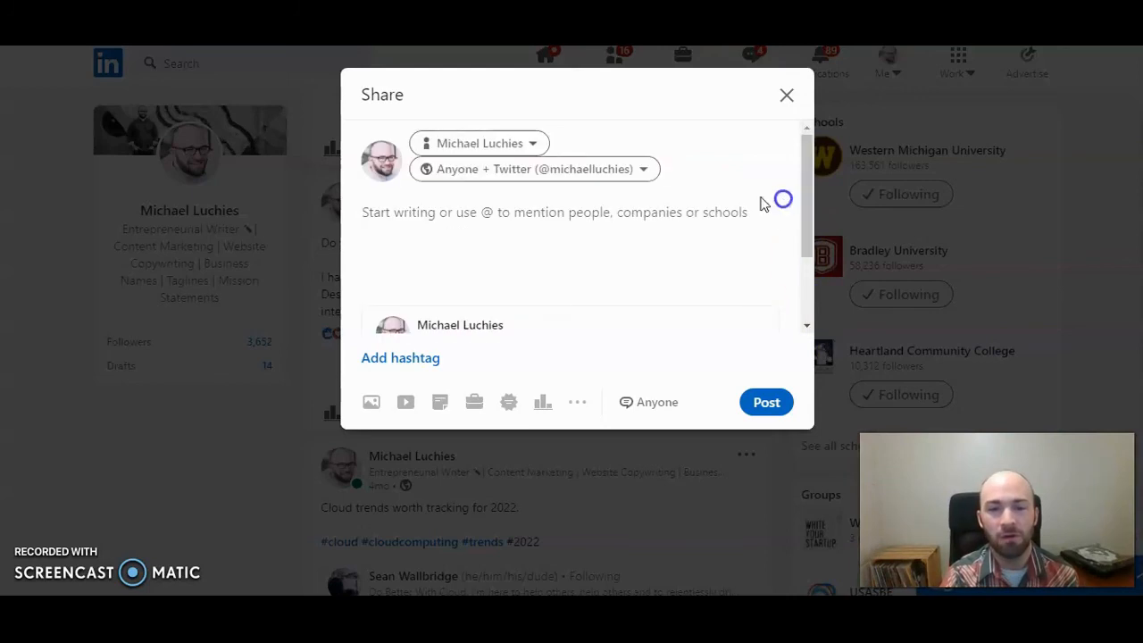
mouse_move(750, 439)
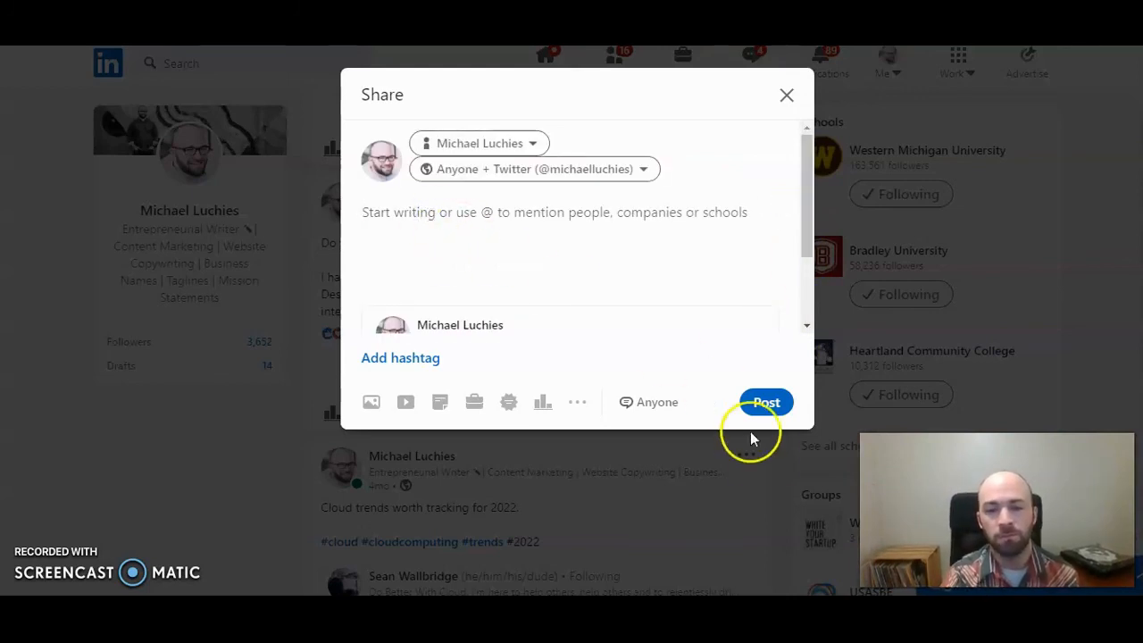
mouse_move(766, 396)
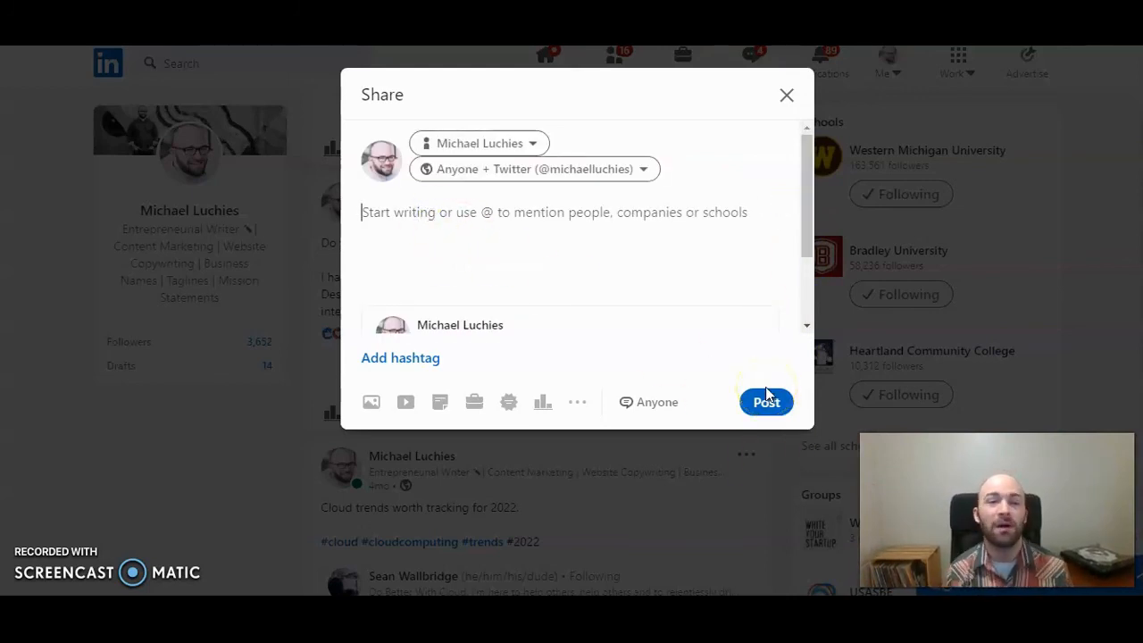